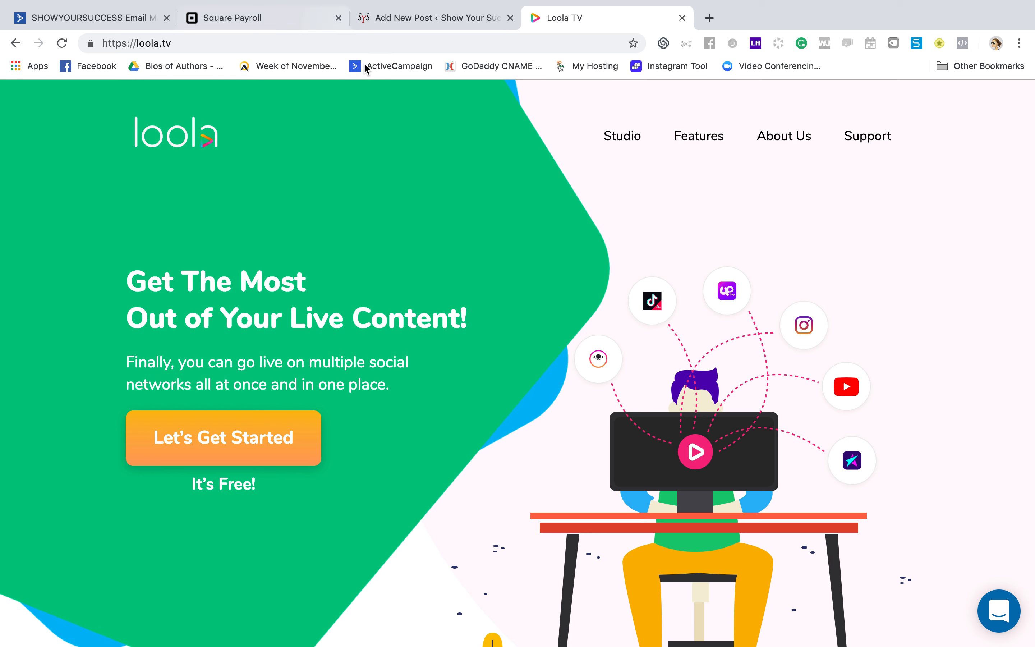
pyautogui.moveTo(368, 297)
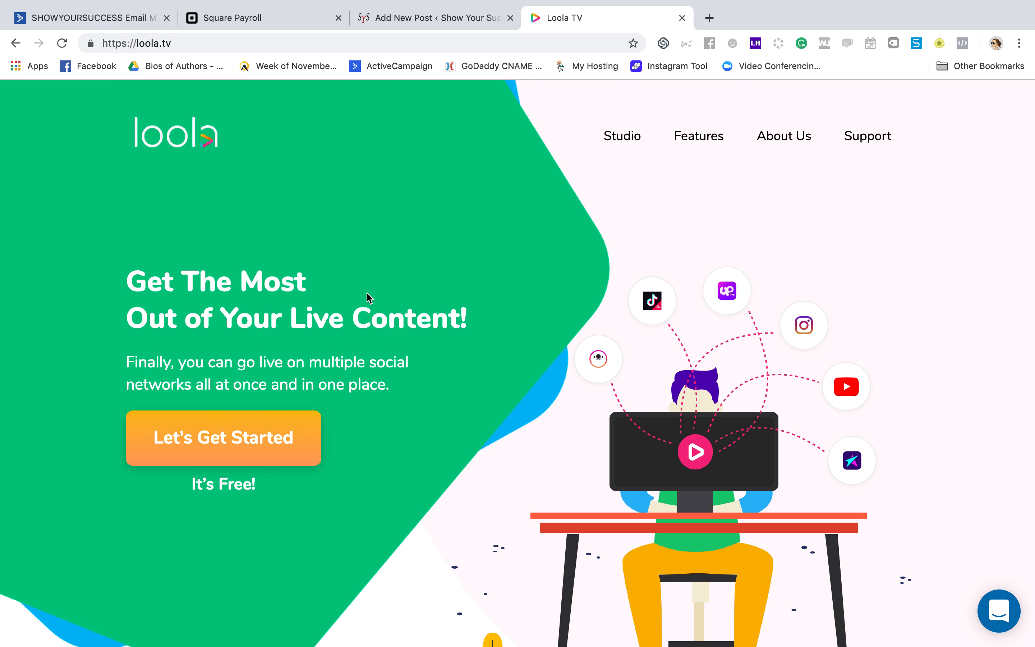
pyautogui.moveTo(815, 196)
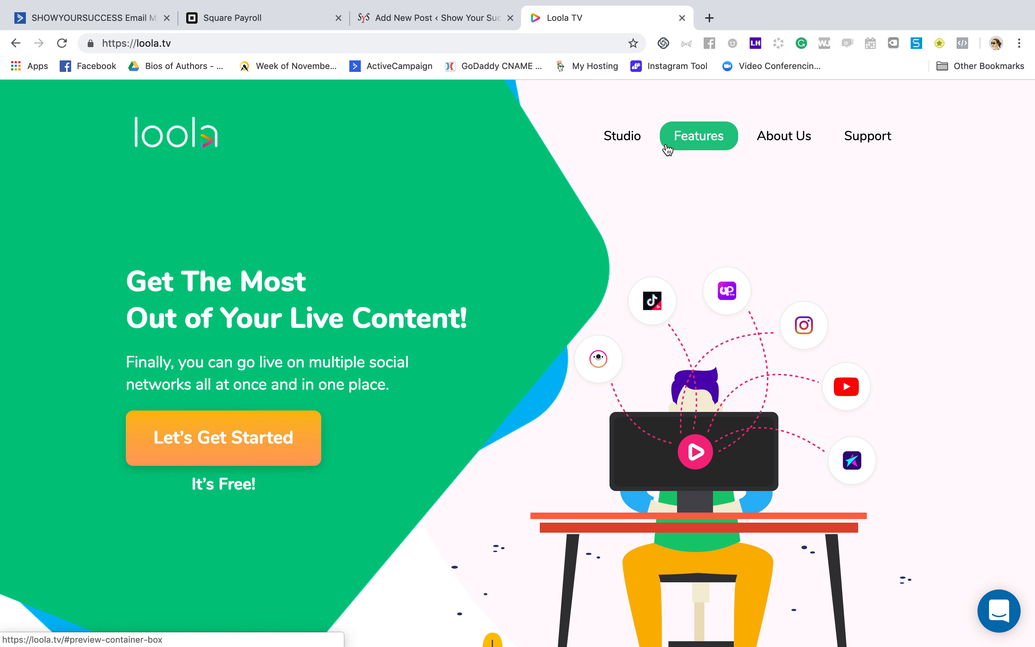
pyautogui.moveTo(597, 513)
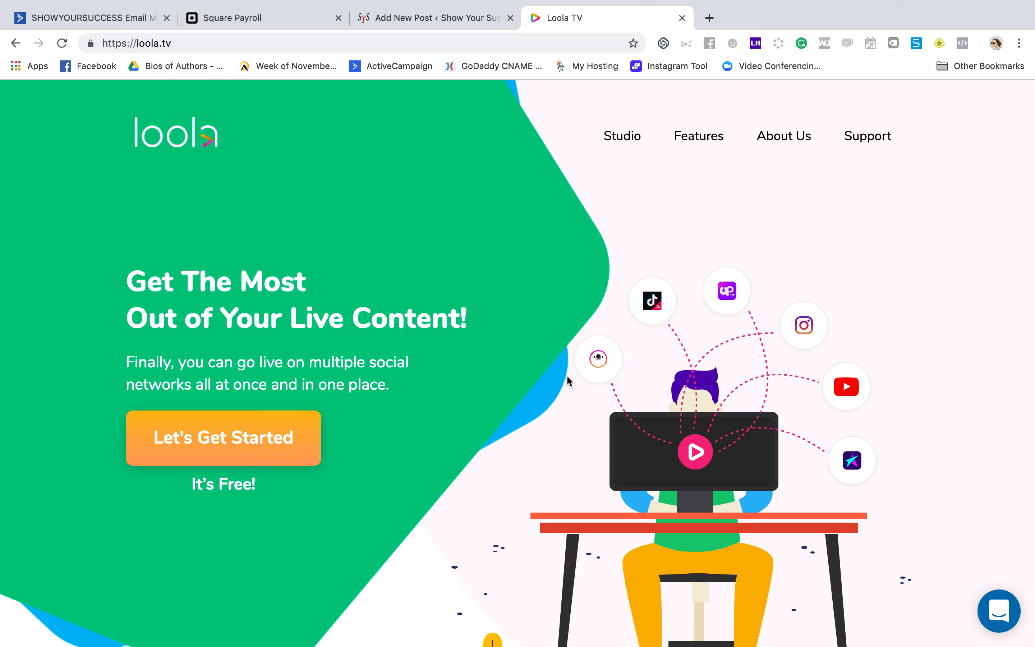
pyautogui.moveTo(621, 135)
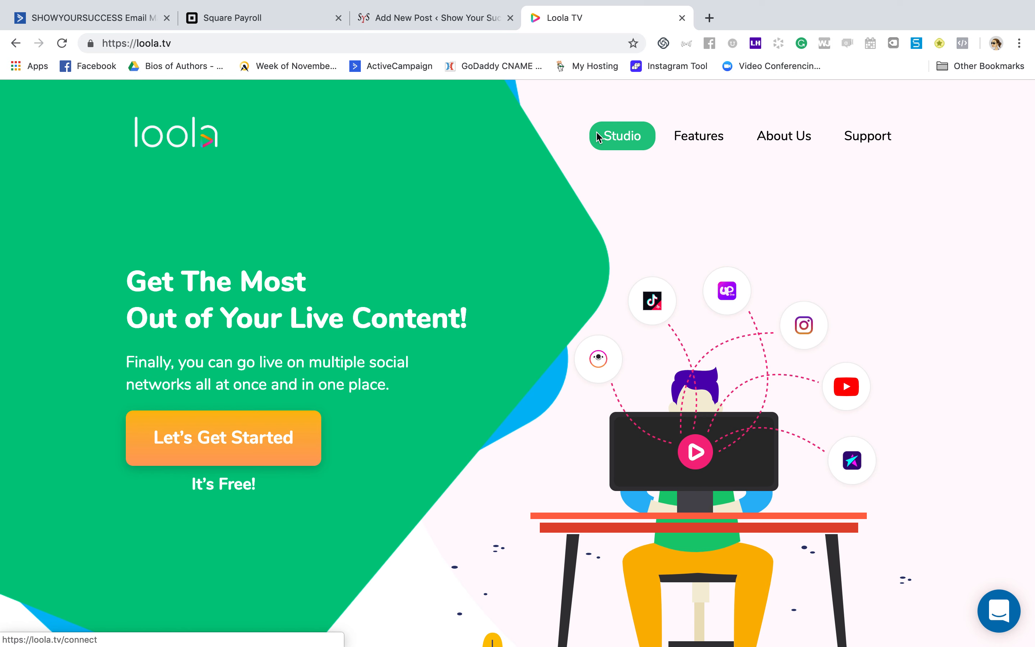
pyautogui.moveTo(632, 157)
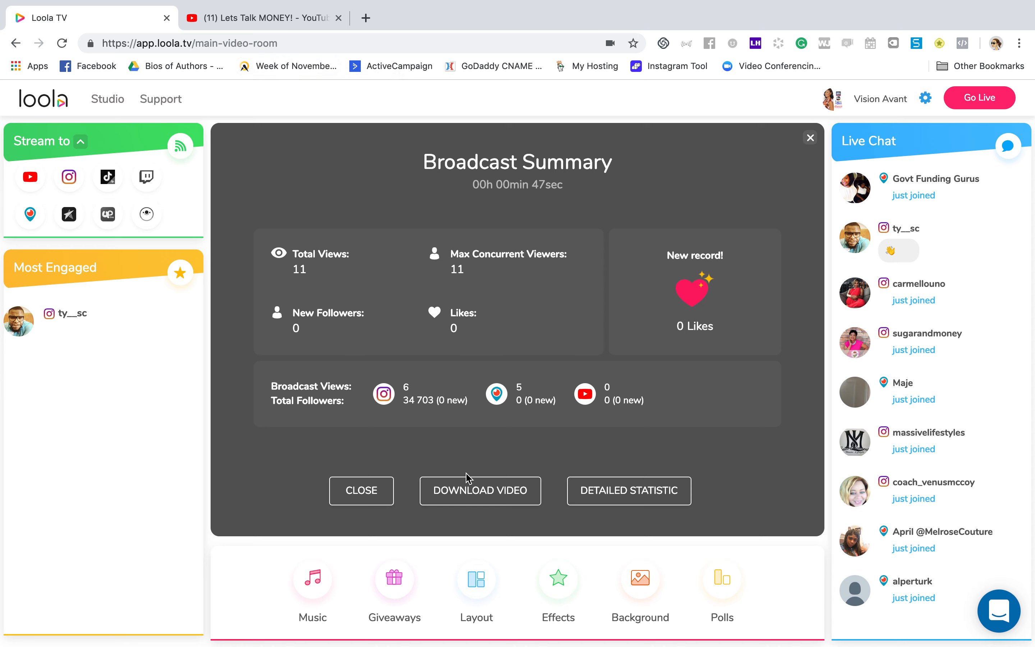
pyautogui.moveTo(467, 503)
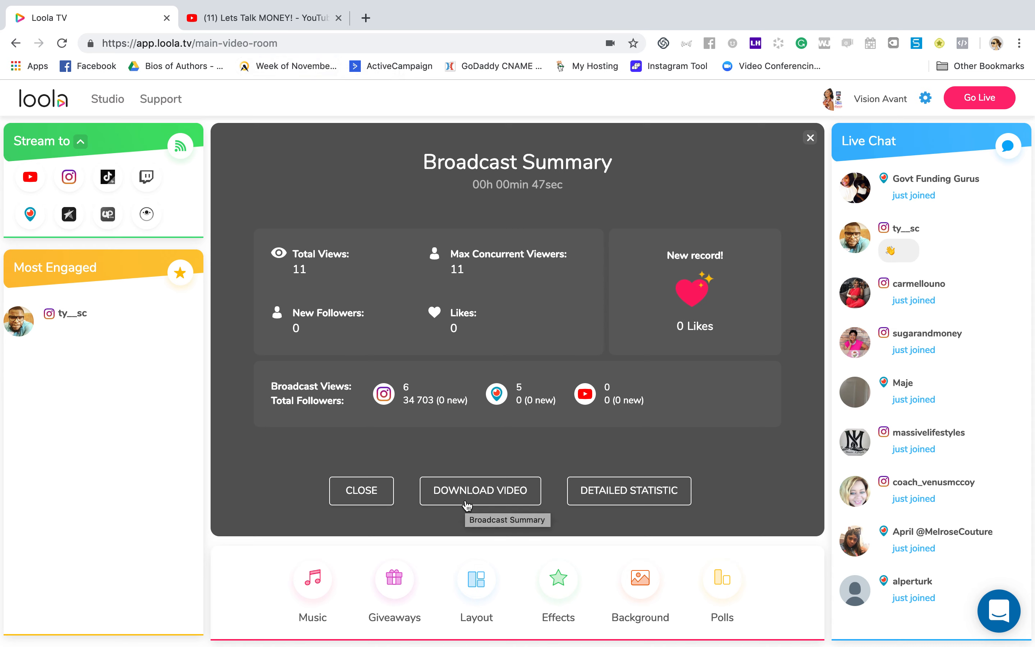
pyautogui.moveTo(118, 203)
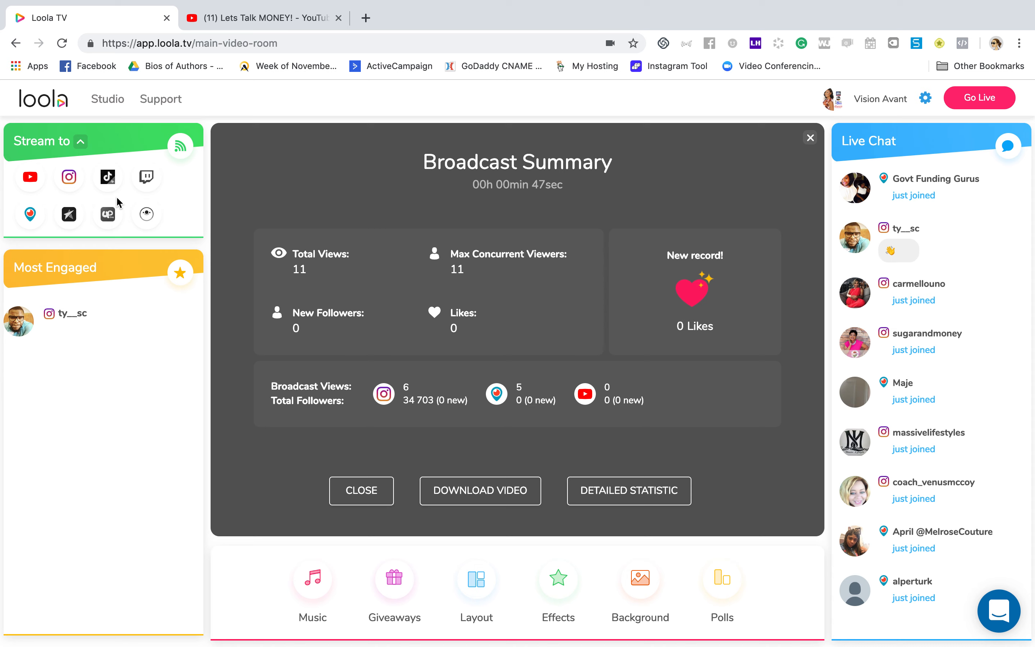